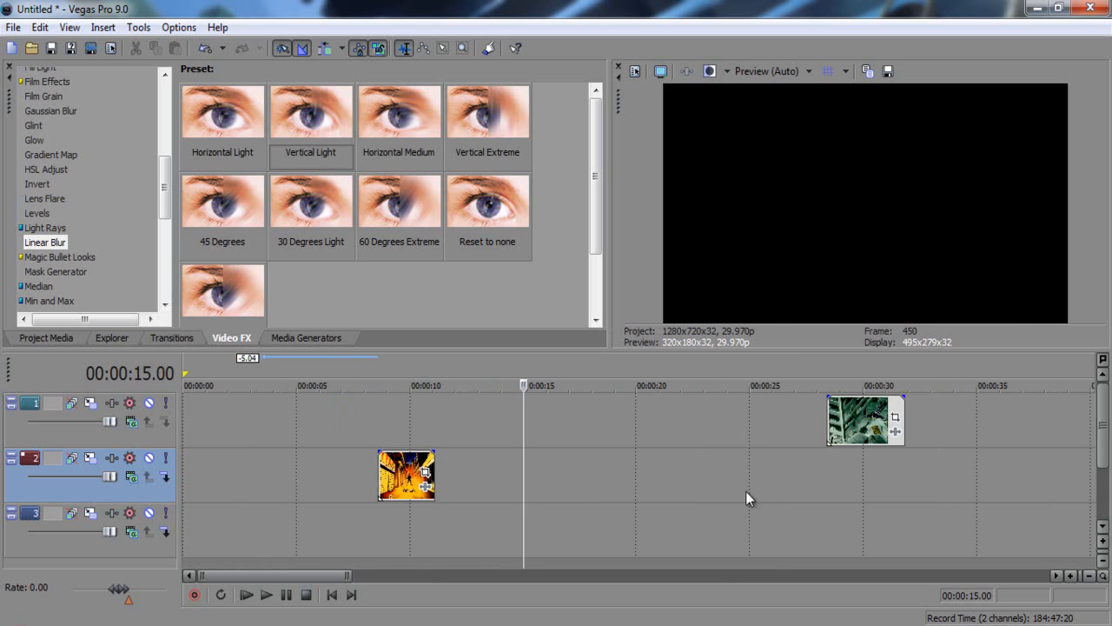
- Play the jungle clip near 28 seconds in the preview, then stop playback
click(246, 594)
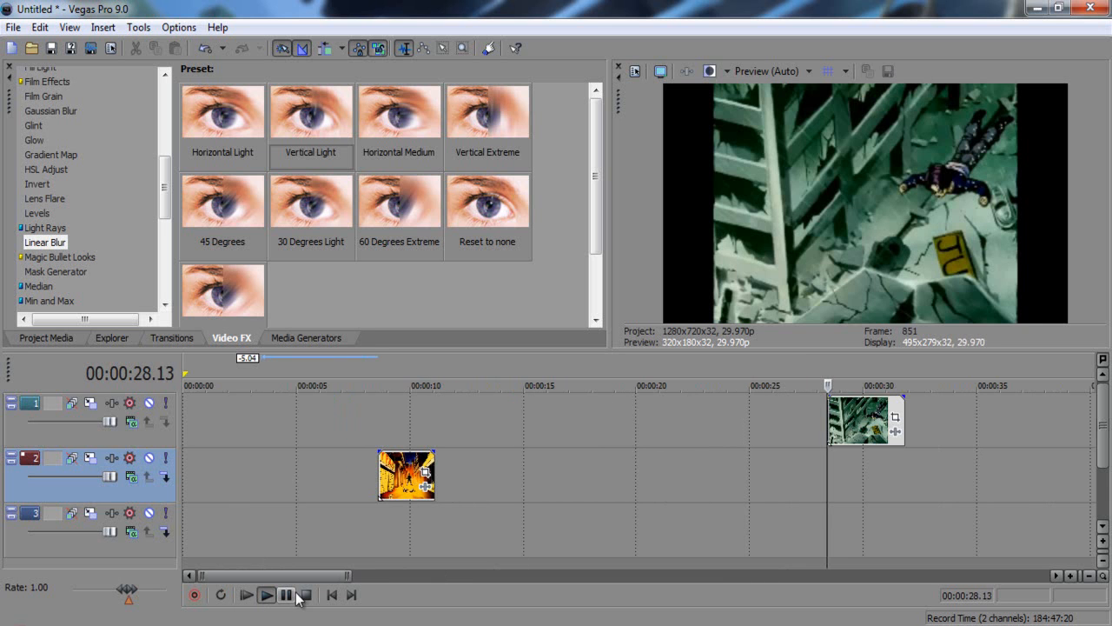
click(266, 594)
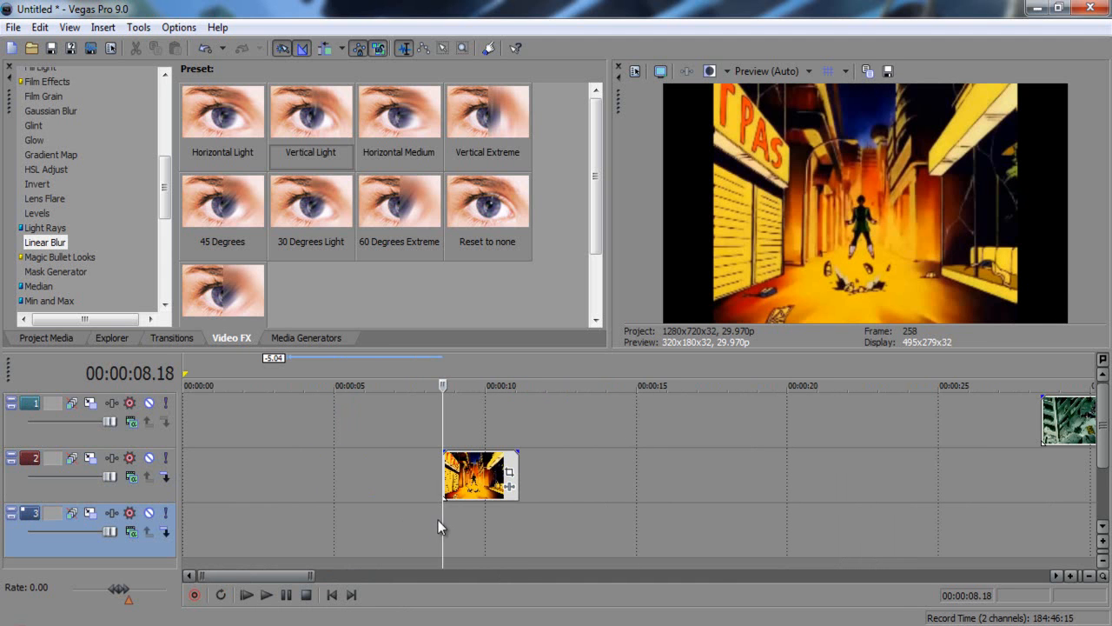
- Start playback again on the jungle clip around 28 seconds
click(247, 594)
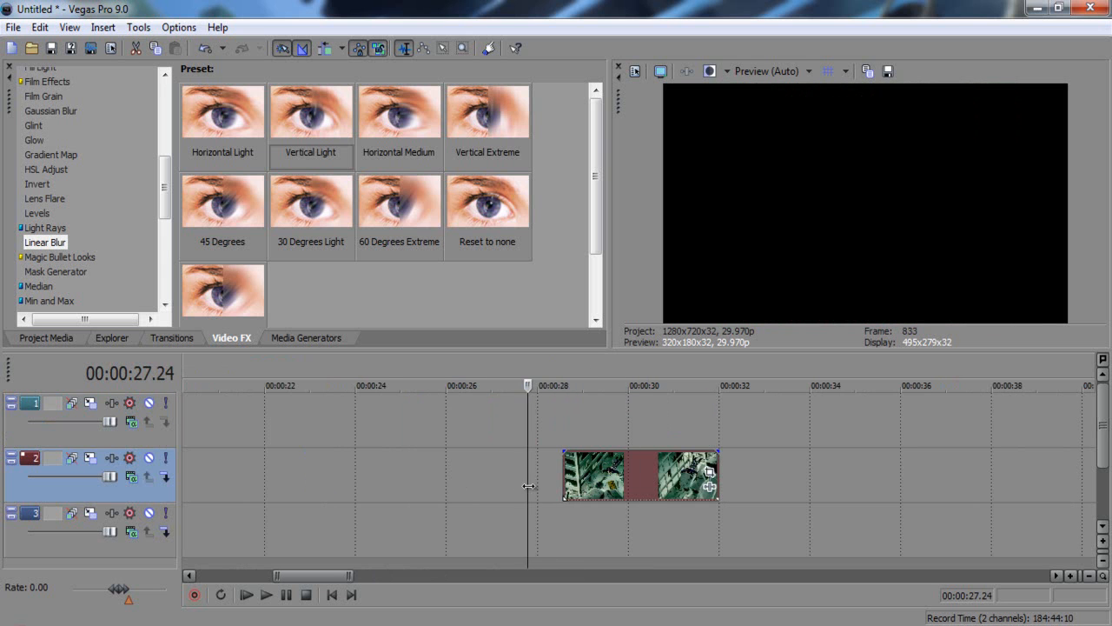
- Place the cursor at the end of the jungle clip, then just past it on the timeline
click(591, 386)
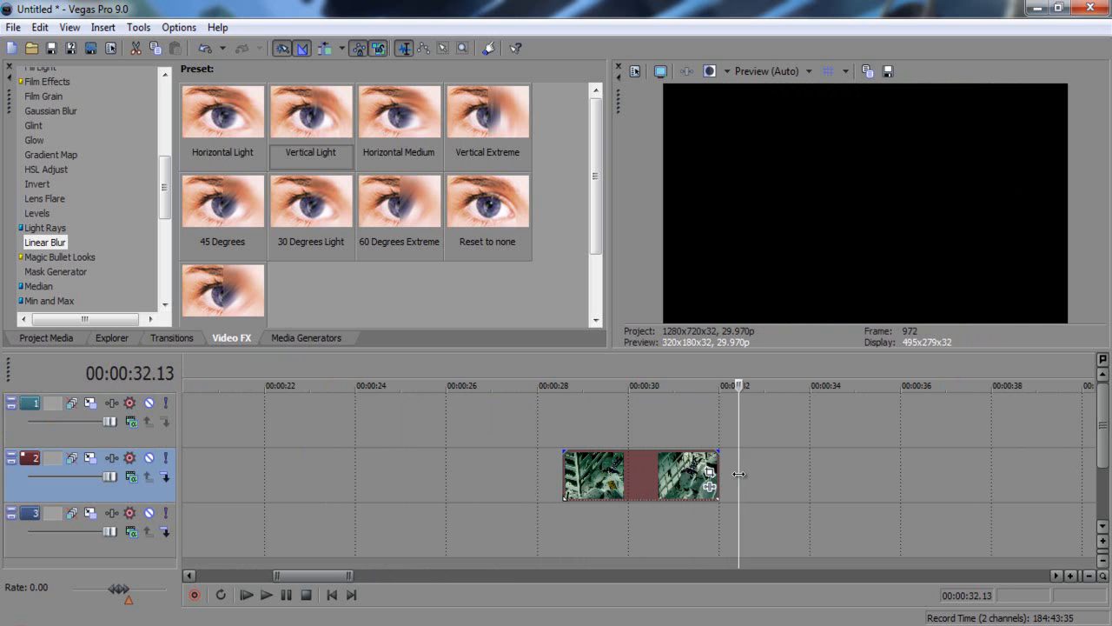
click(639, 386)
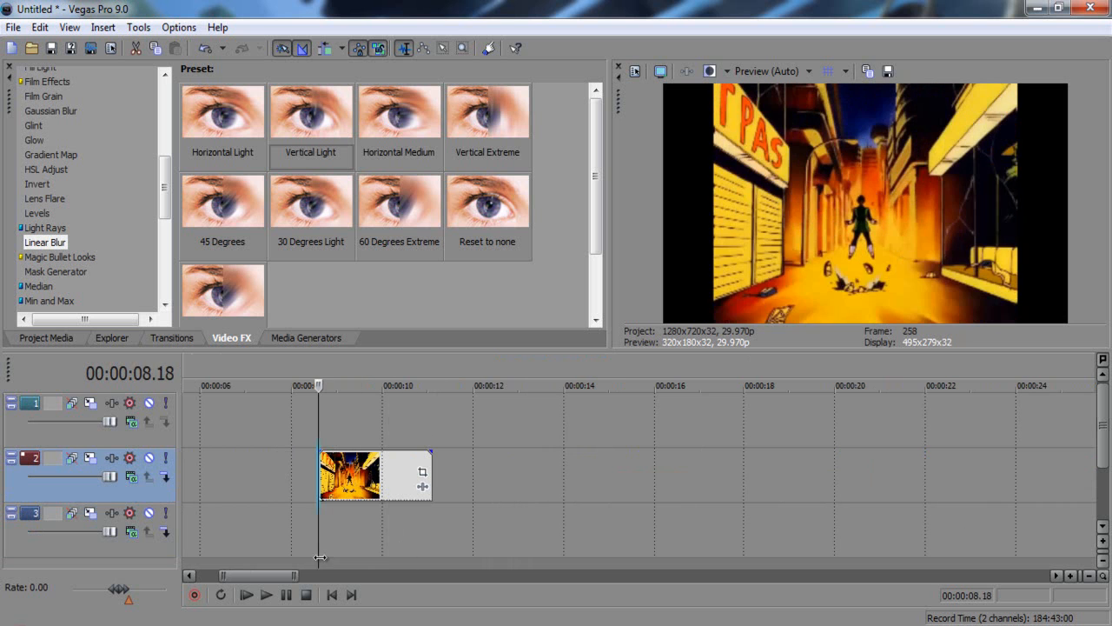
- Scrub the cursor through the orange street-scene clip to review its frames
drag(318, 386, 375, 386)
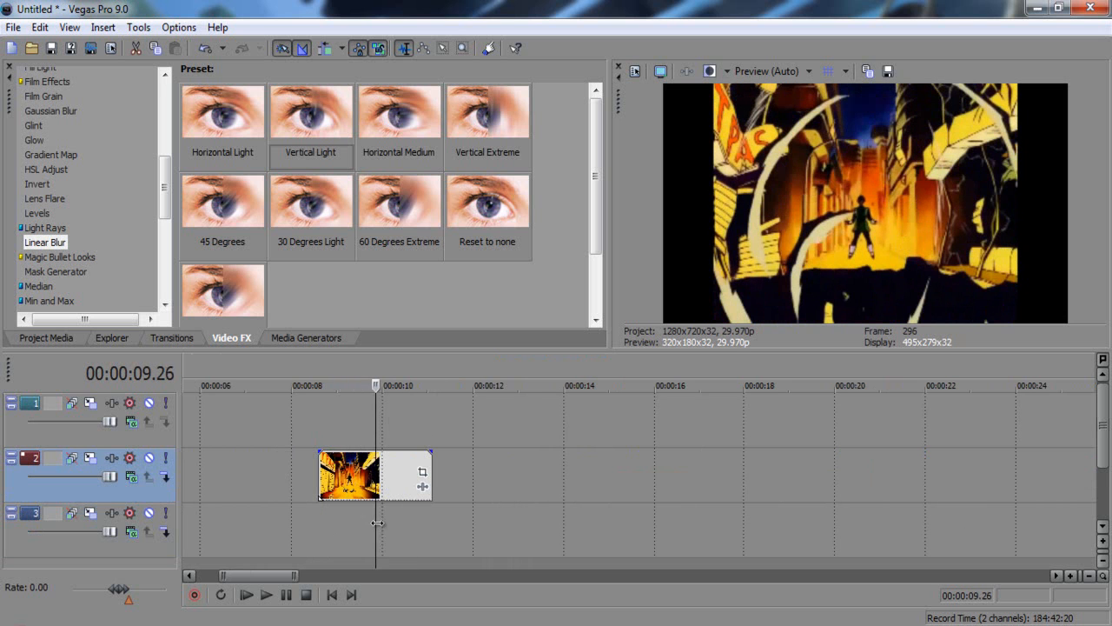
drag(425, 451, 383, 473)
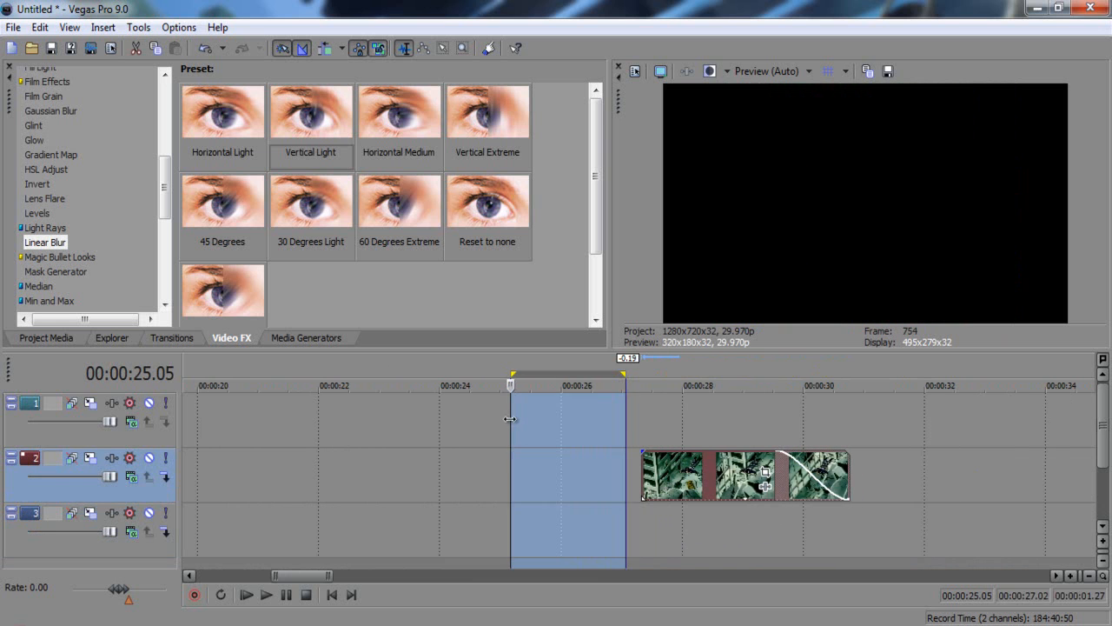
- Show a frame inside the jungle clip, then cue it at about 00:00:29.23
click(692, 385)
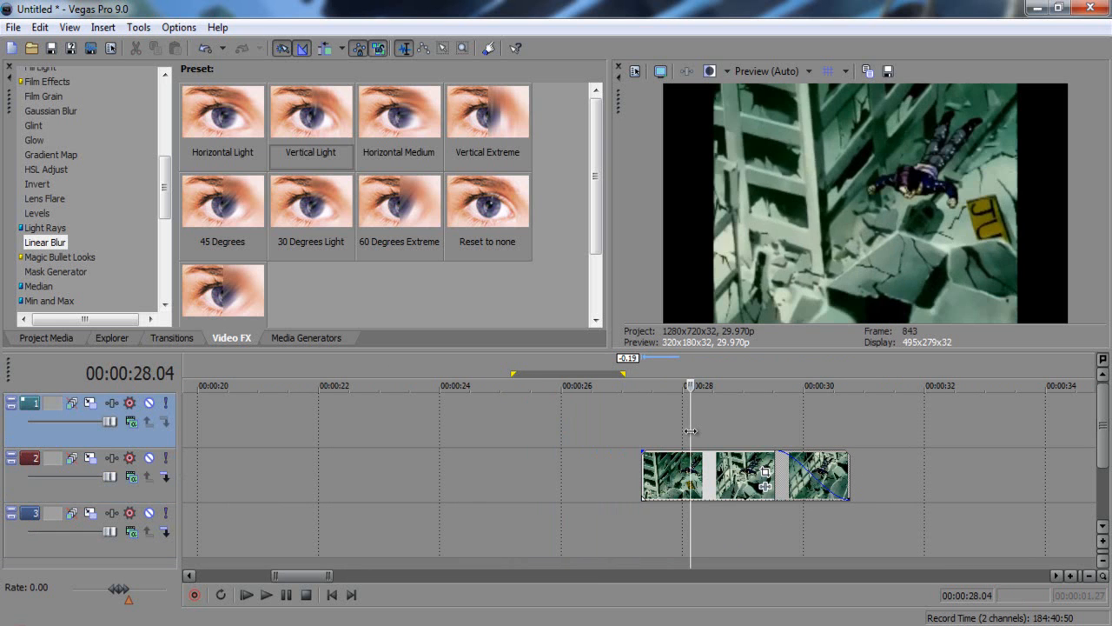
mouse_move(351, 553)
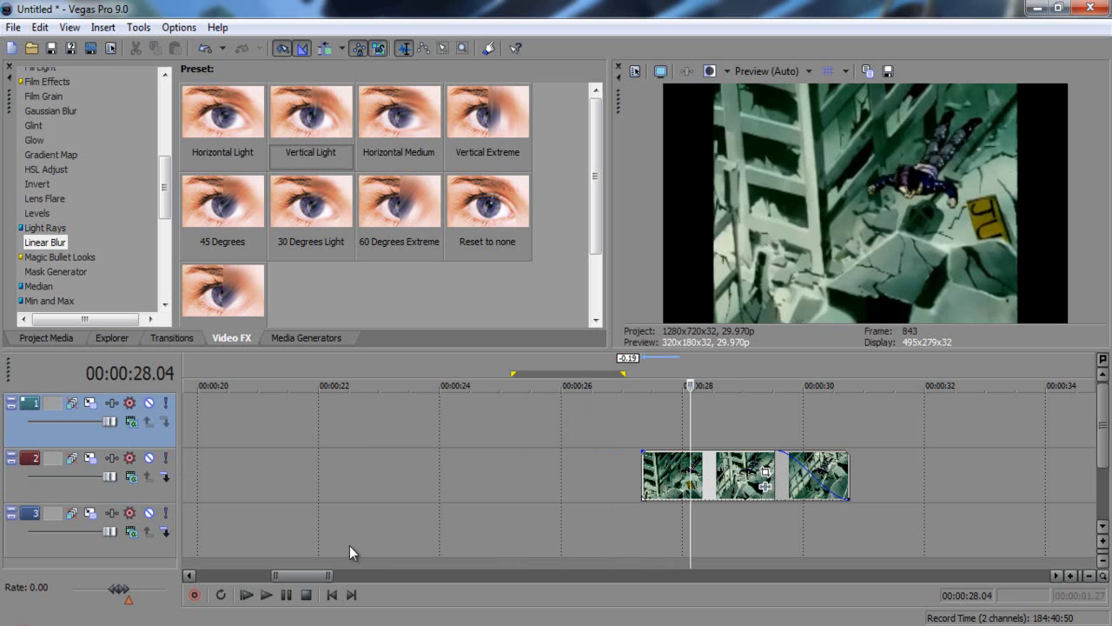
mouse_move(353, 549)
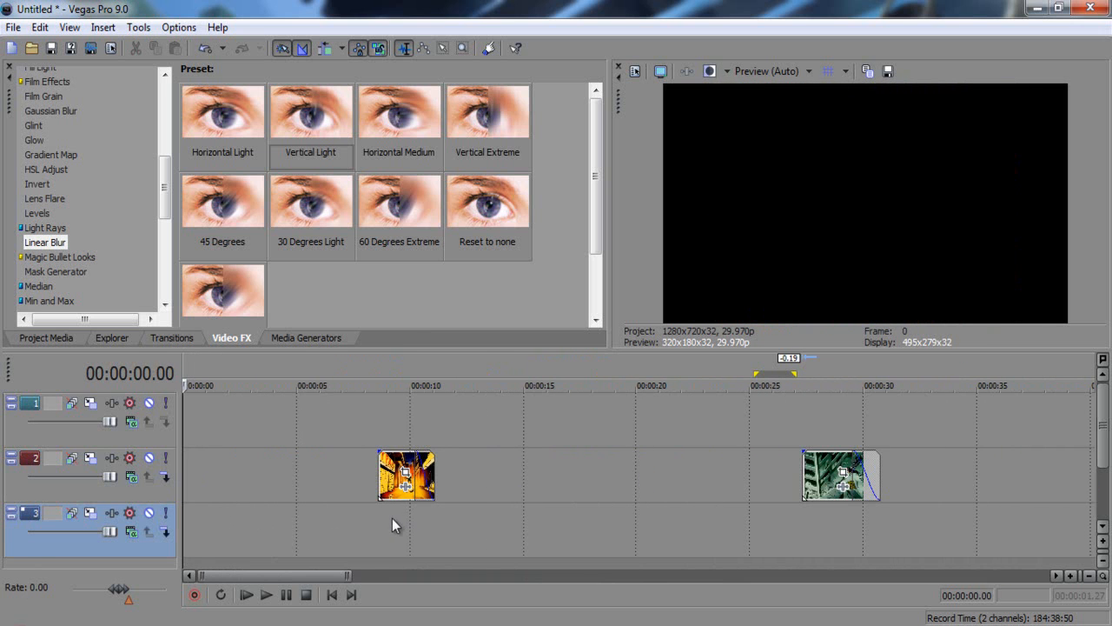
click(858, 386)
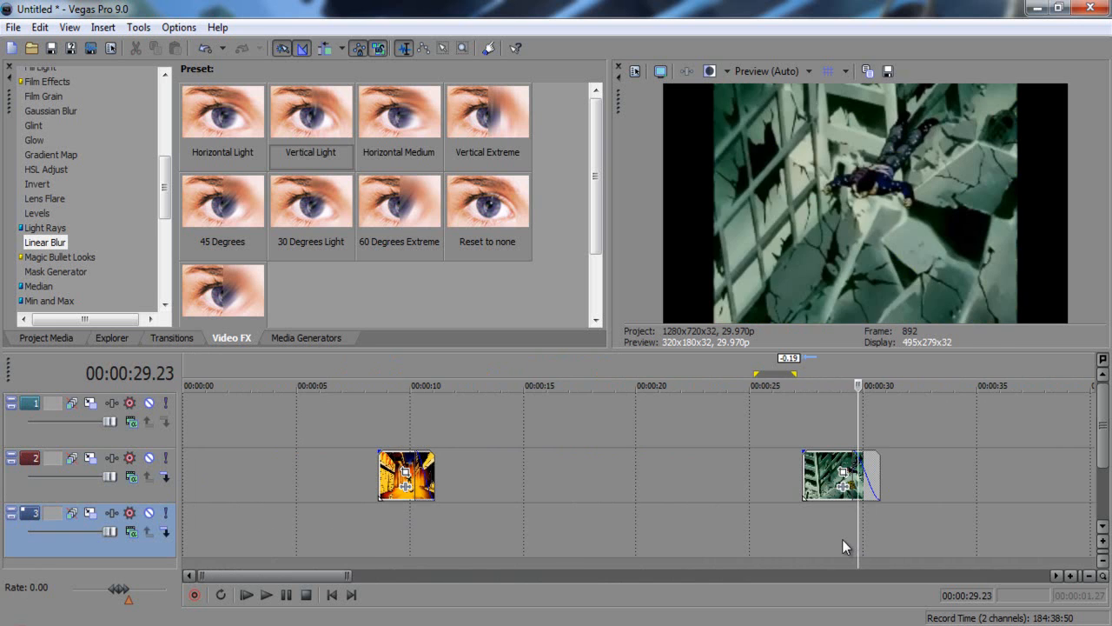